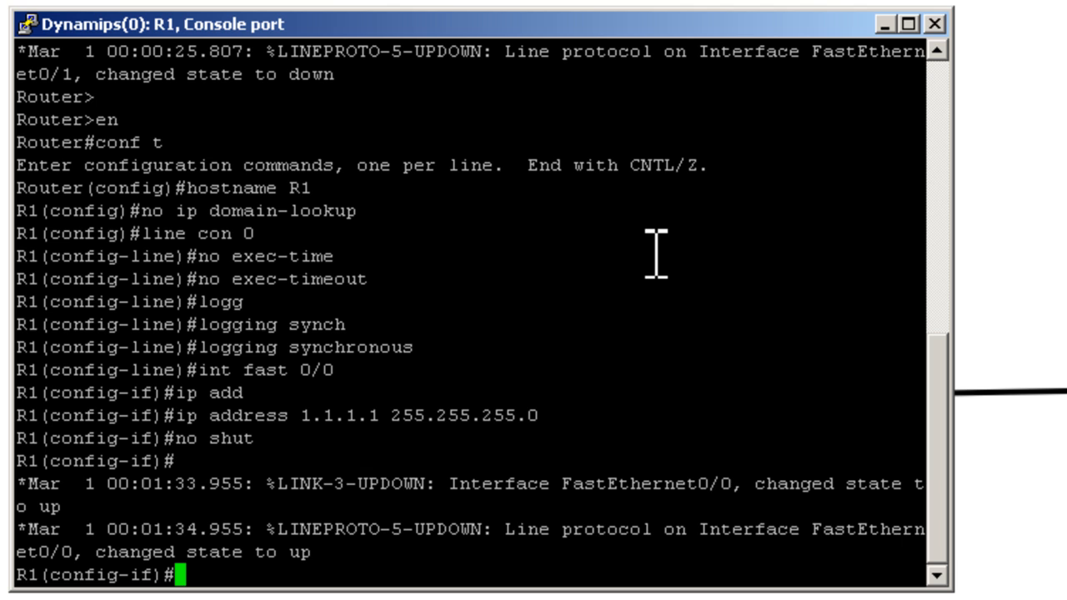
Exit R1's configuration mode and show its ARP table listing only its own 1.1.1.1 entry.
text(exit)
text(show arp)
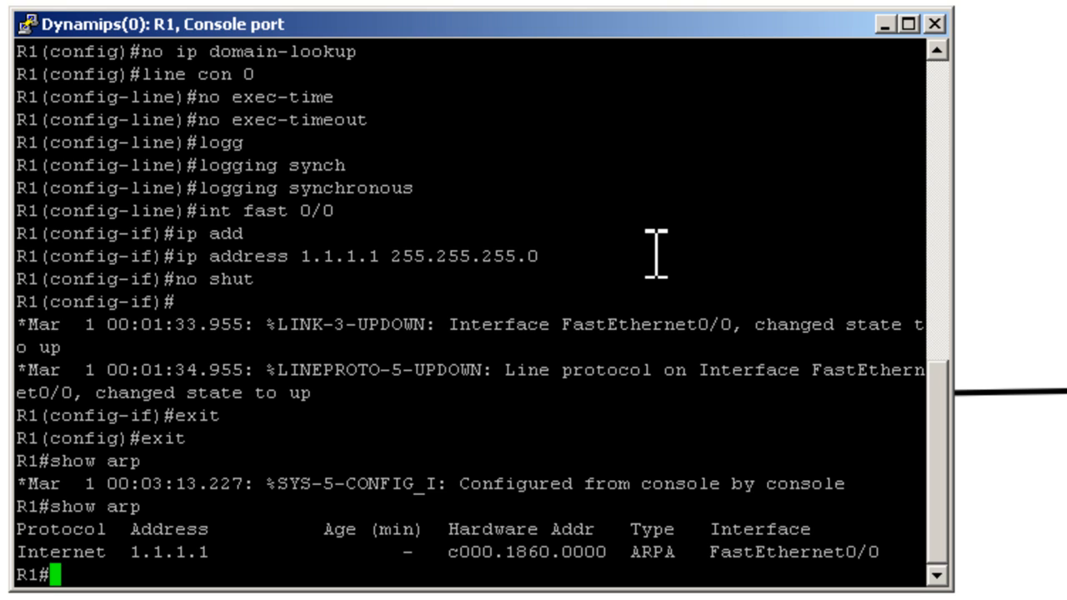
double_click(150, 552)
text(p)
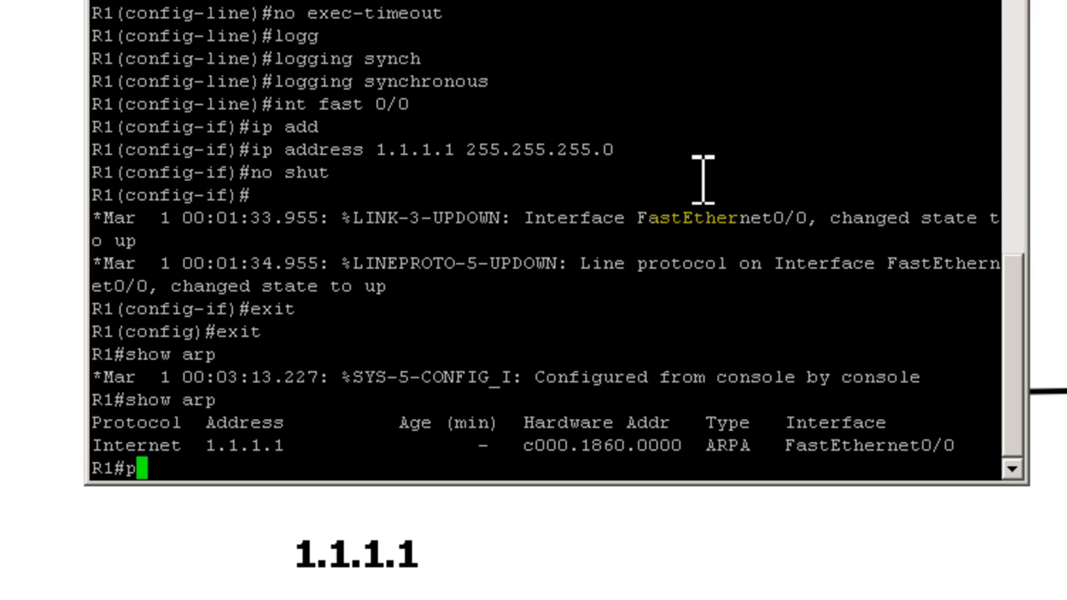
Ping 1.1.1.2 from R1, receiving 4 of 5 echoes (80 percent success).
text(ing 1.1.1.2)
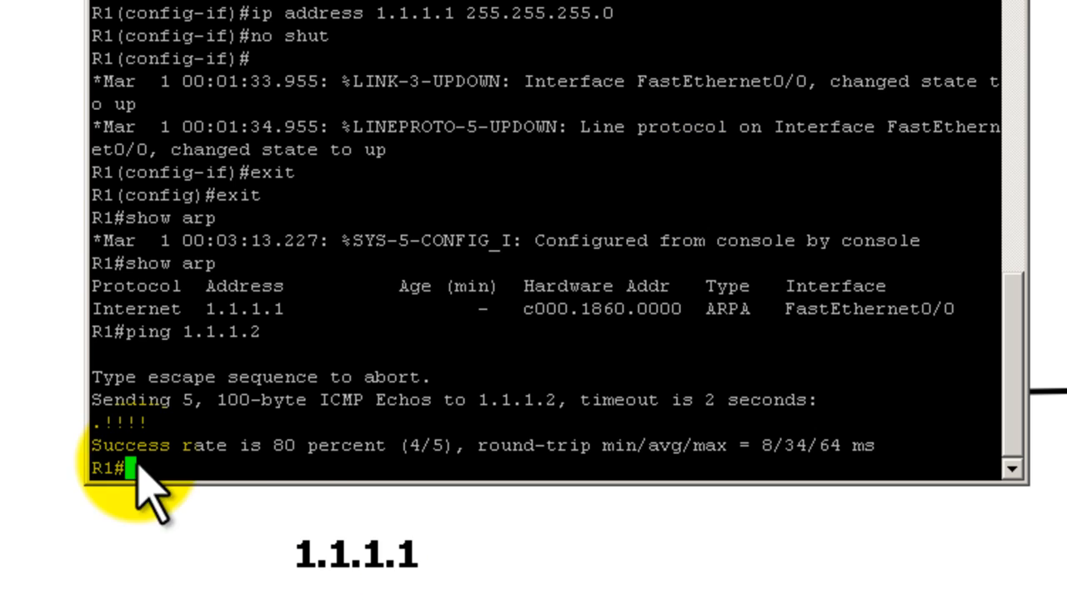
mouse_move(107, 420)
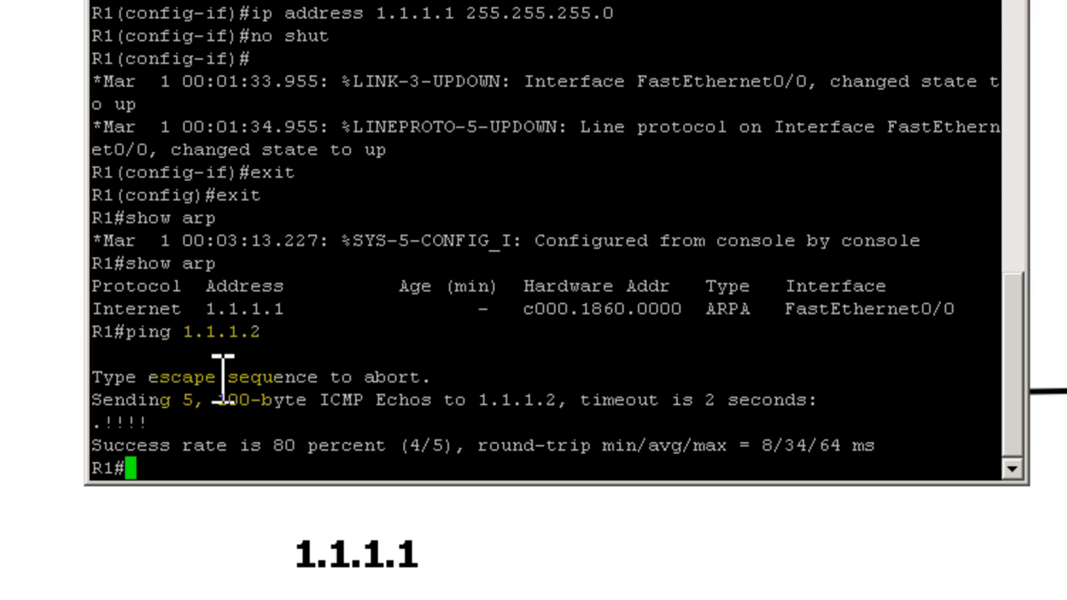
Show R1's ARP table again, now including R2's 1.1.1.2 entry.
text(show arp)
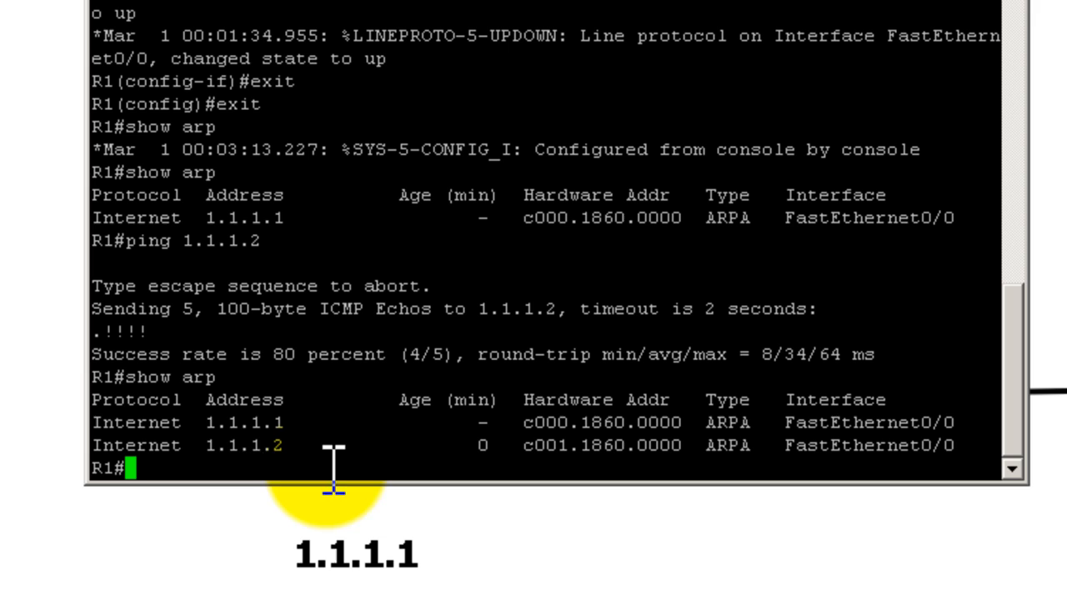
double_click(240, 445)
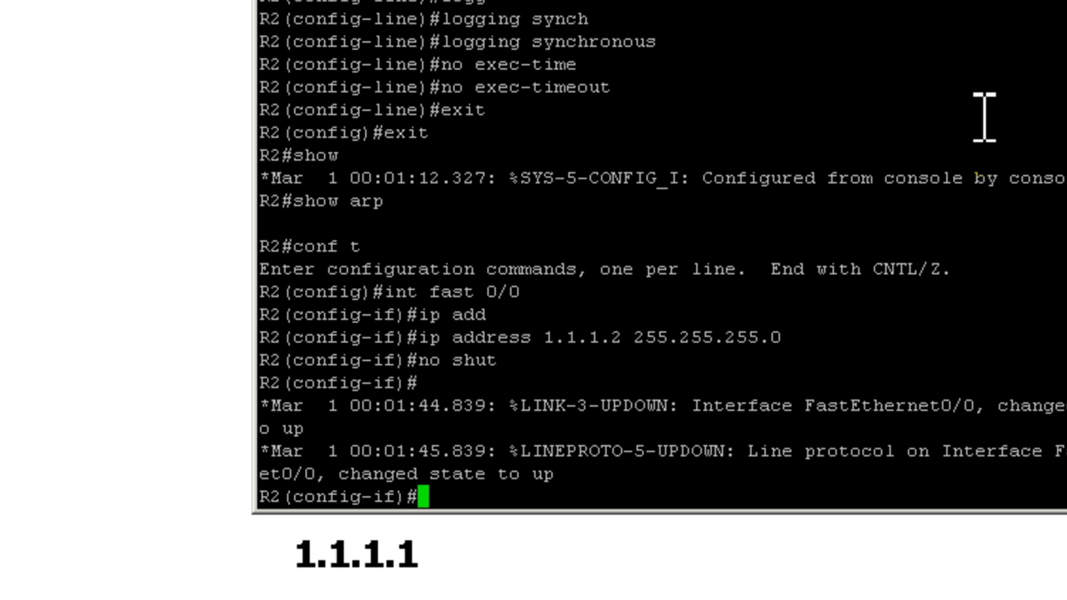
Exit R2's configuration mode and show its ARP table with 1.1.1.1 and 1.1.1.2 entries.
text(exit)
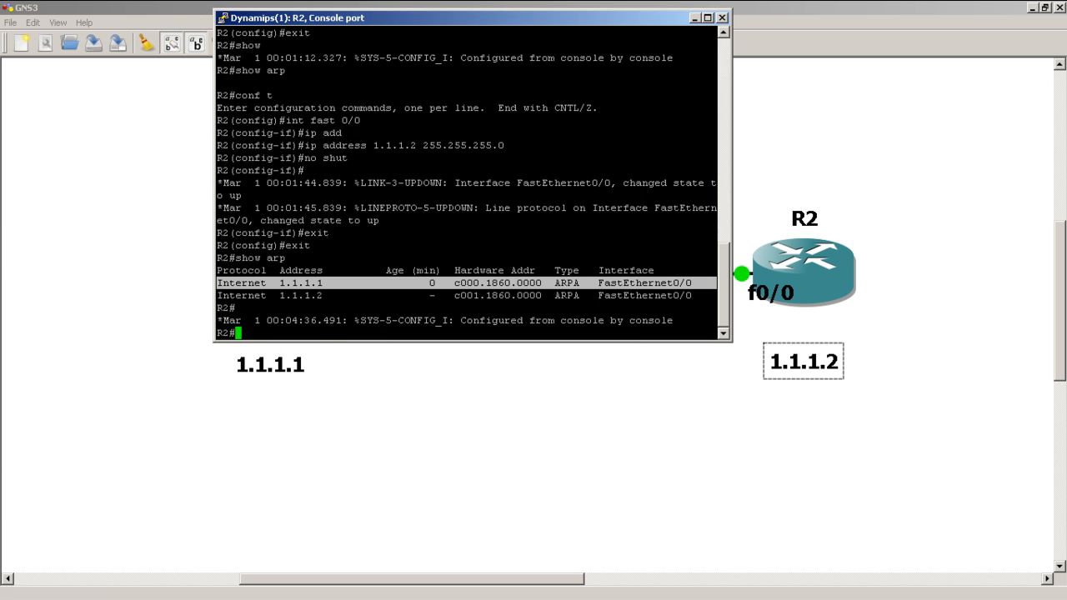
Bring R1's console forward and relist its ARP table, the 1.1.1.2 entry now aging.
click(693, 17)
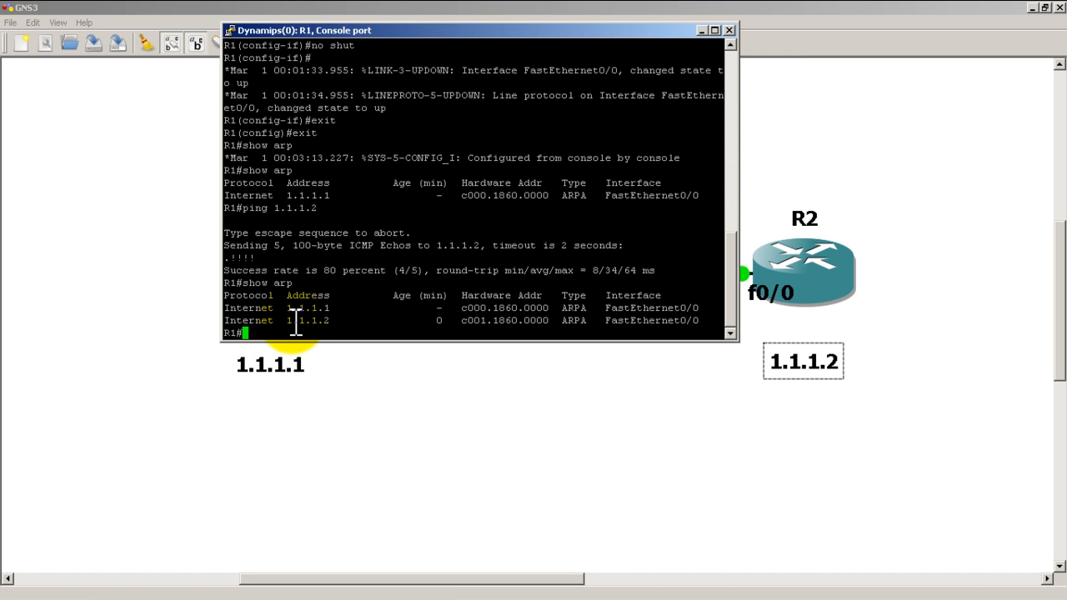
double_click(307, 320)
text(show arp)
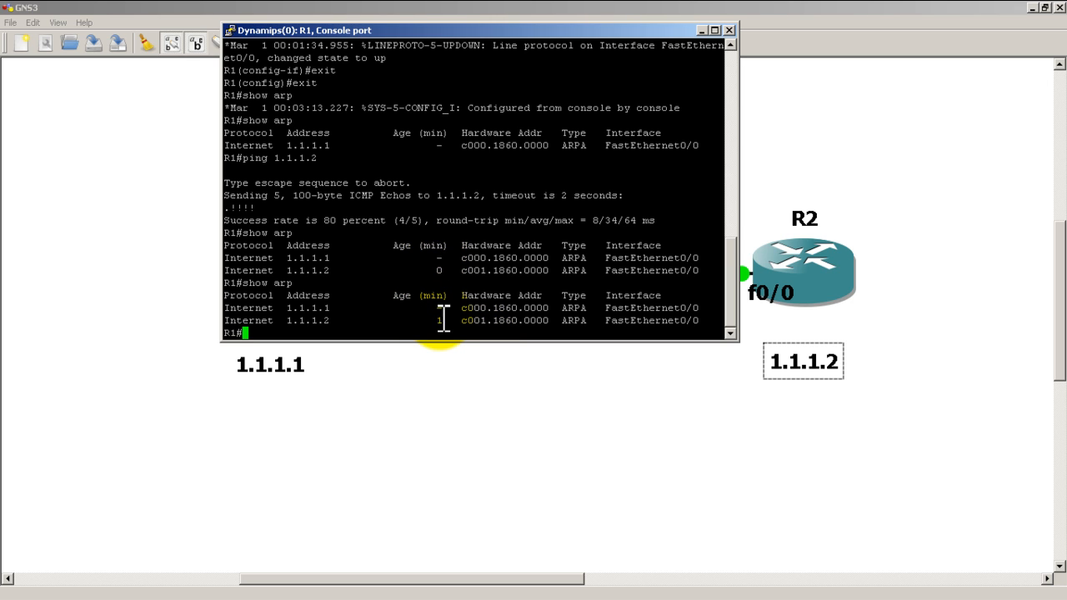
mouse_move(517, 367)
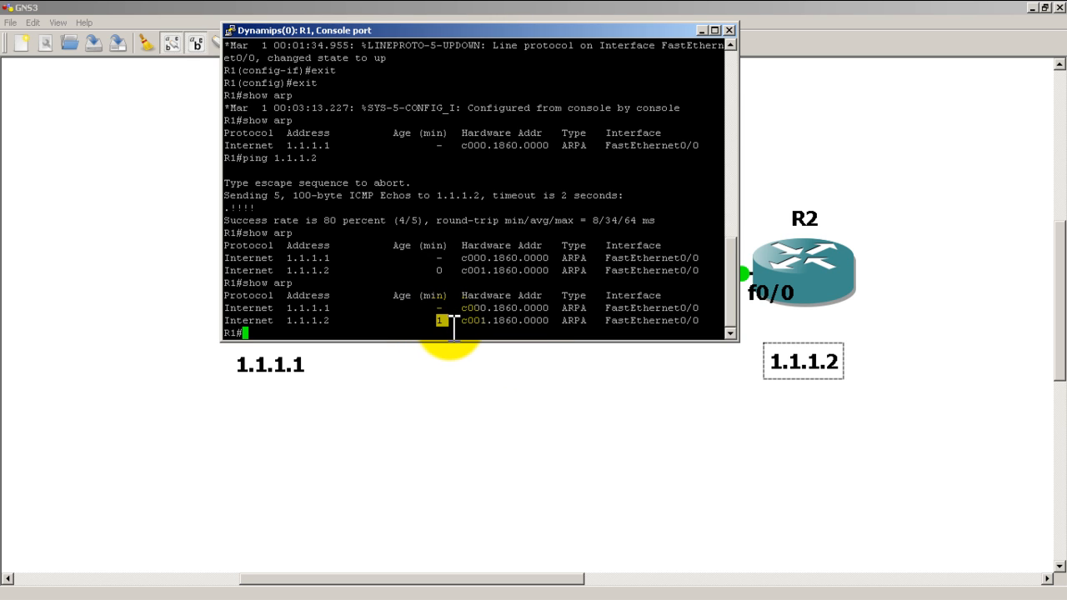
scroll(down, 3)
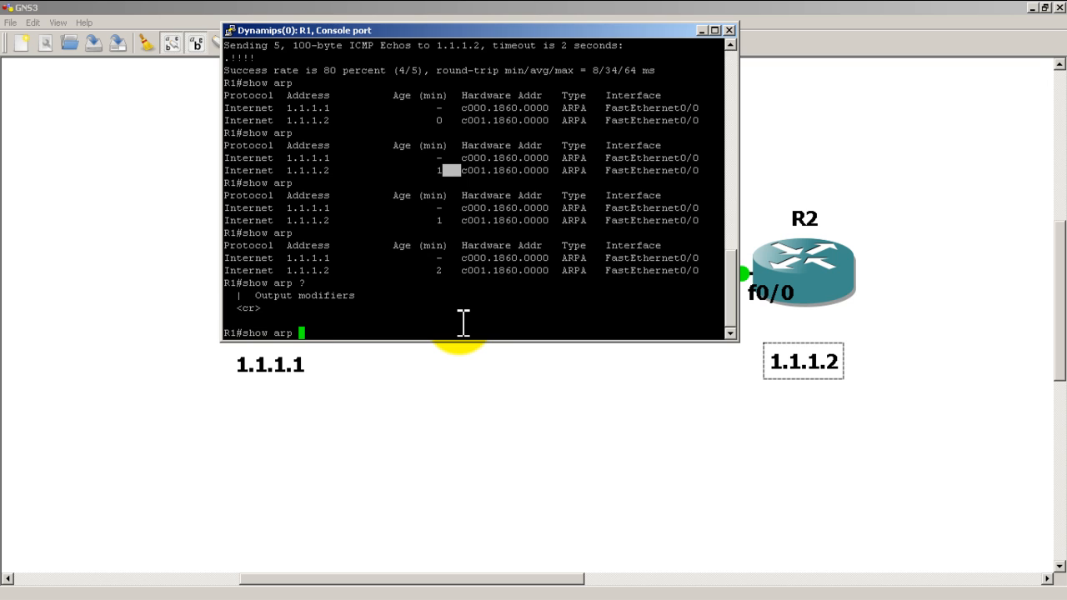
Enter 'show arp | i 1.1.1.2' on R1 to filter the ARP table, without running it yet.
text(| 1)
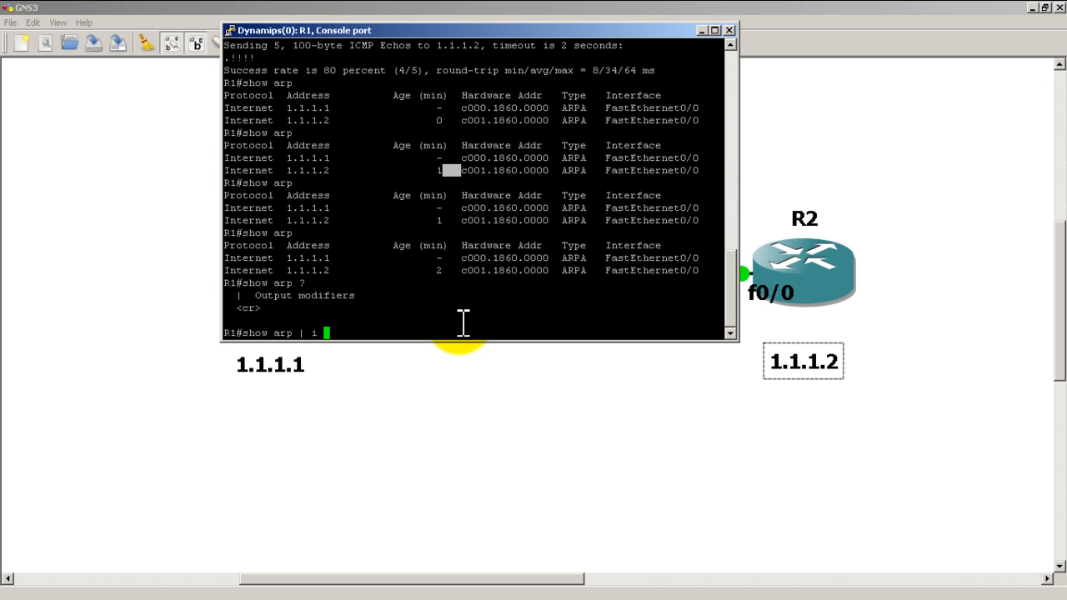
text(1)
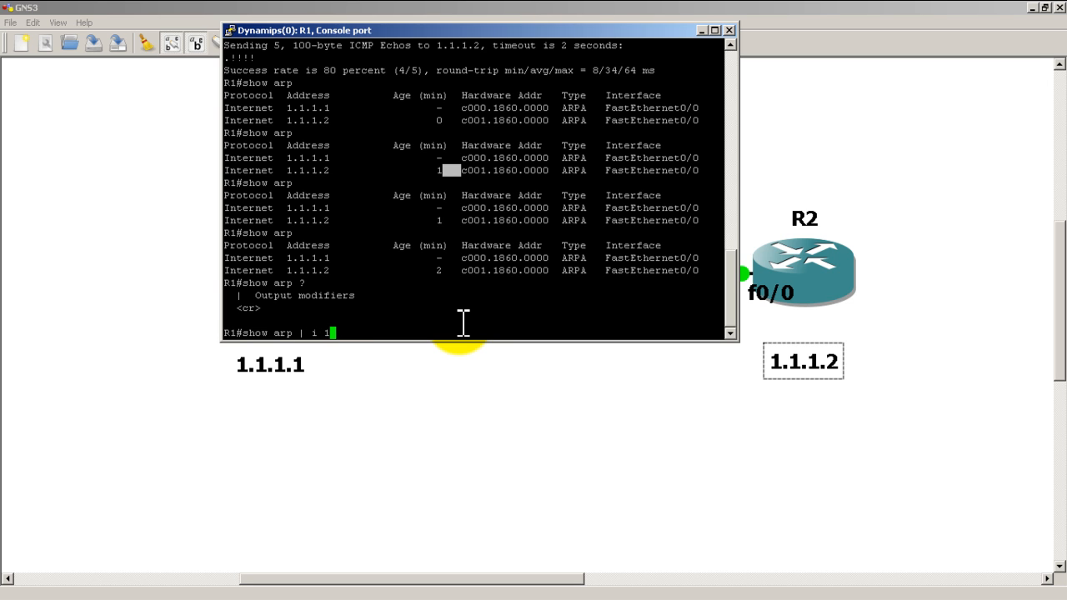
text(.1.1.2)
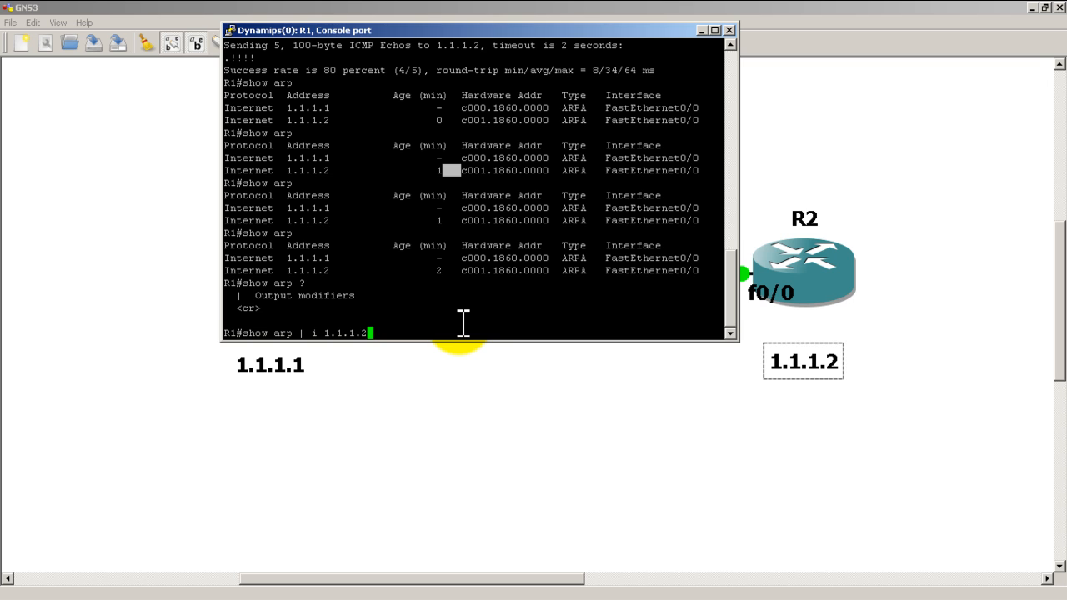